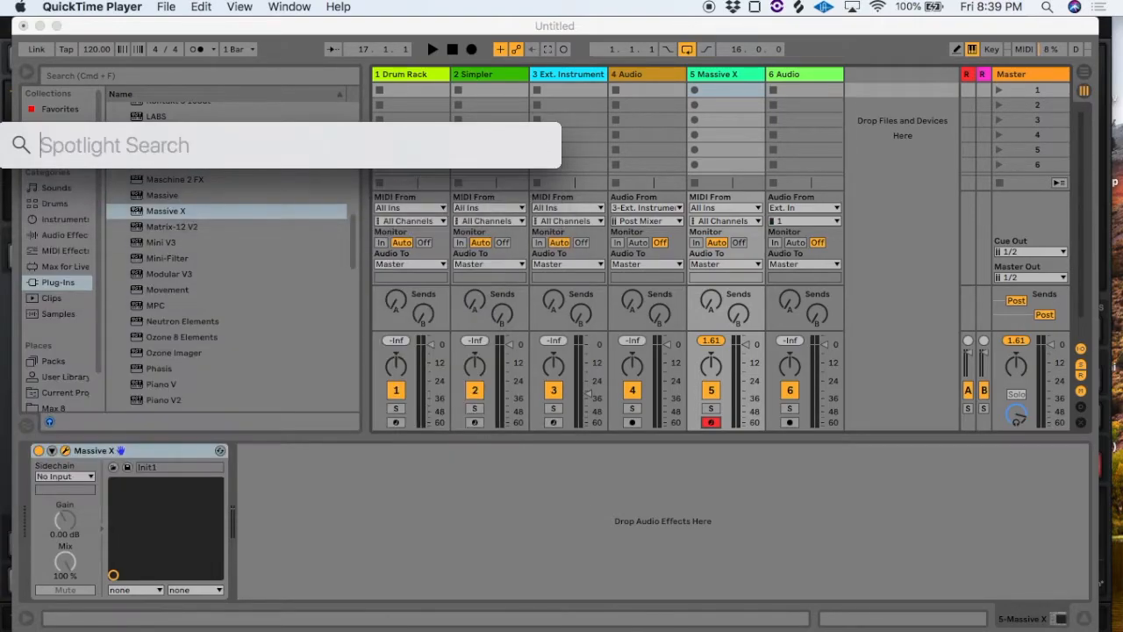
Search Spotlight for 'audio MIDI Setup' and launch it.
type("adobe Premiere Pro CC 2019")
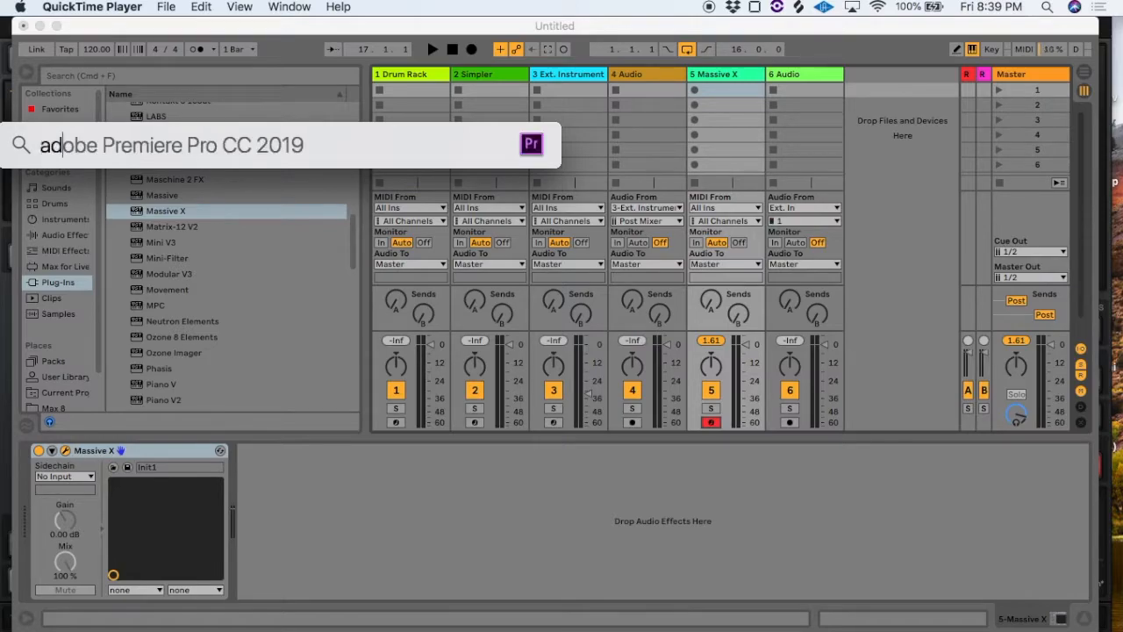
type("audio MIDI Setup")
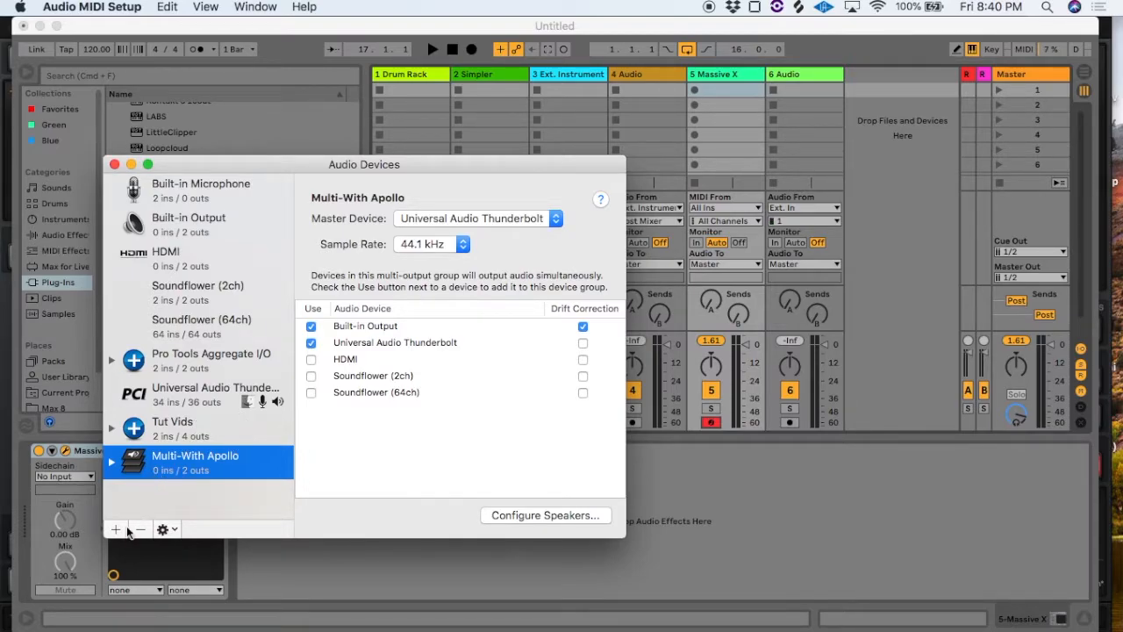
left_click(164, 529)
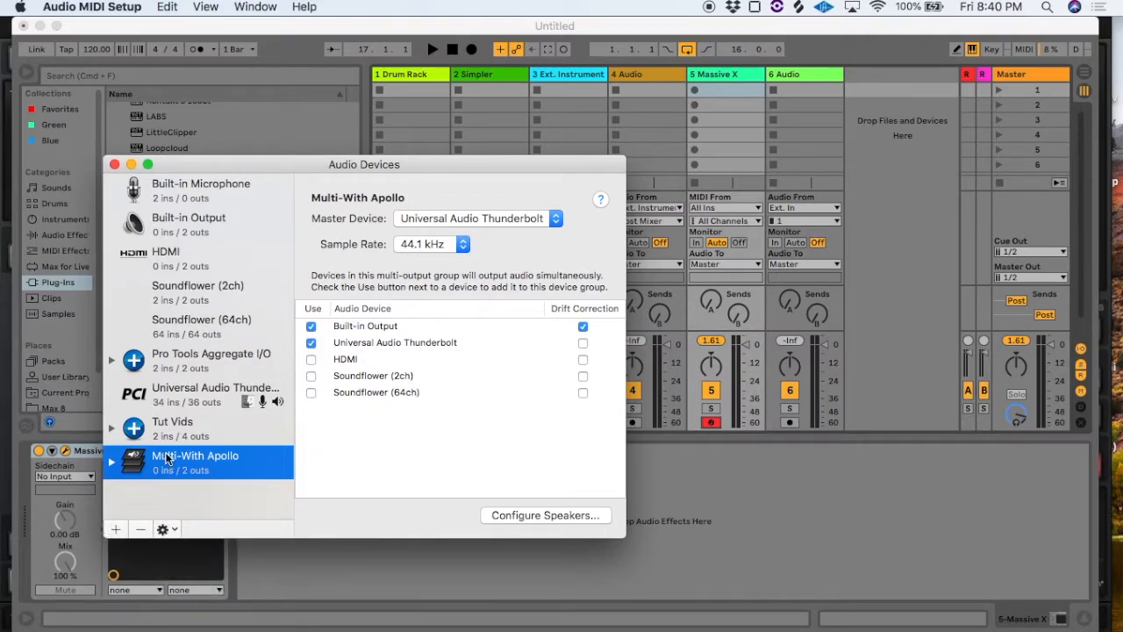
mouse_move(386, 327)
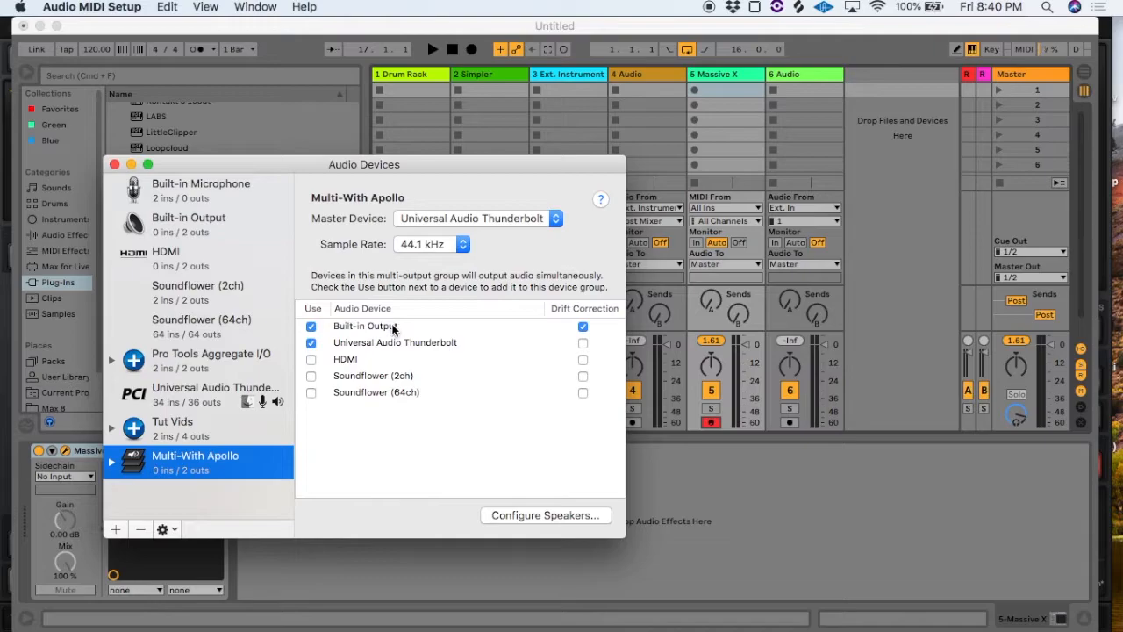
mouse_move(464, 239)
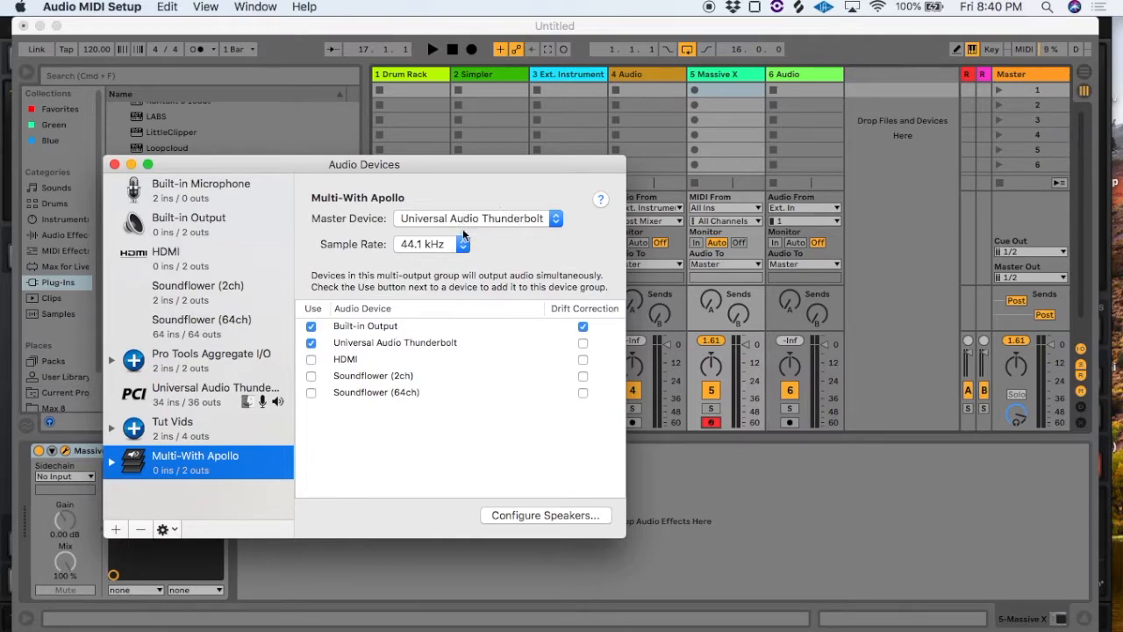
mouse_move(481, 221)
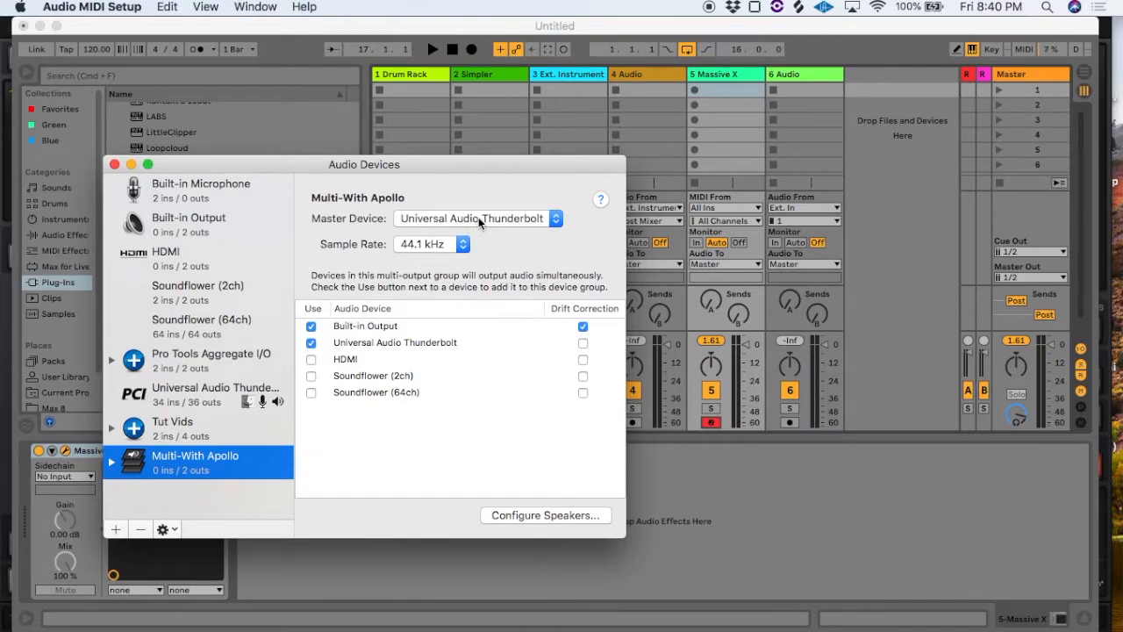
mouse_move(133, 477)
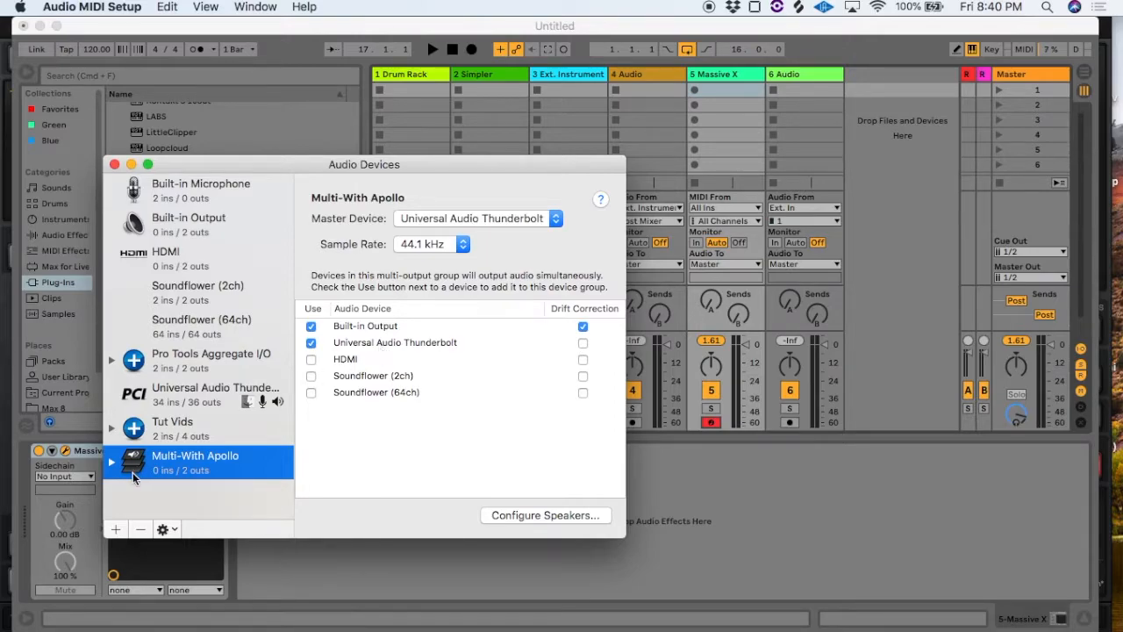
left_click(116, 529)
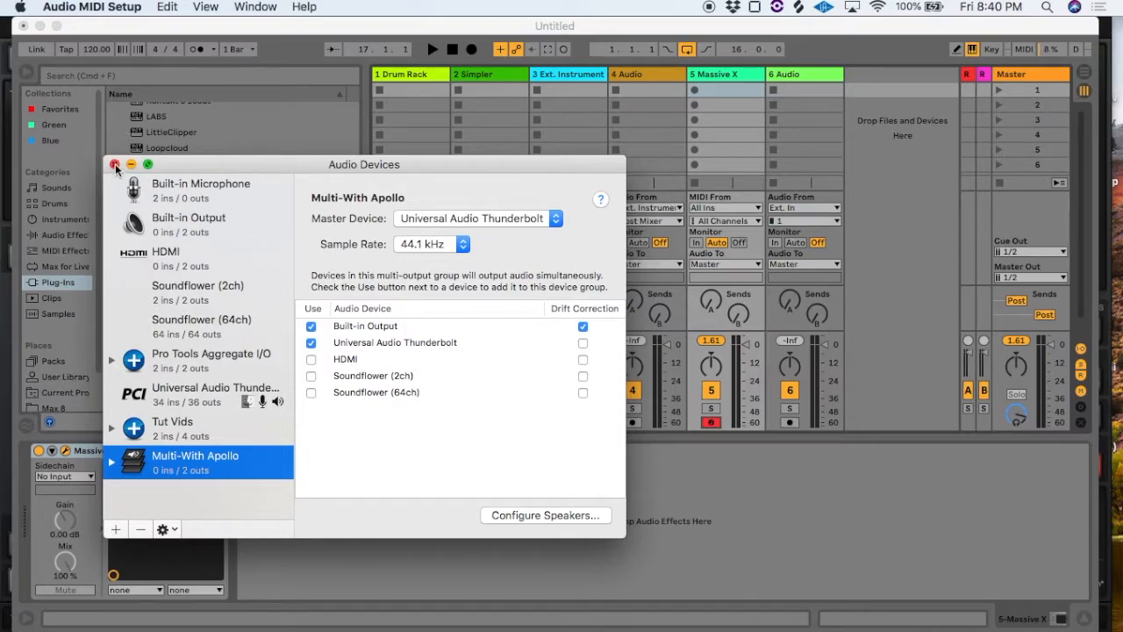
left_click(116, 165)
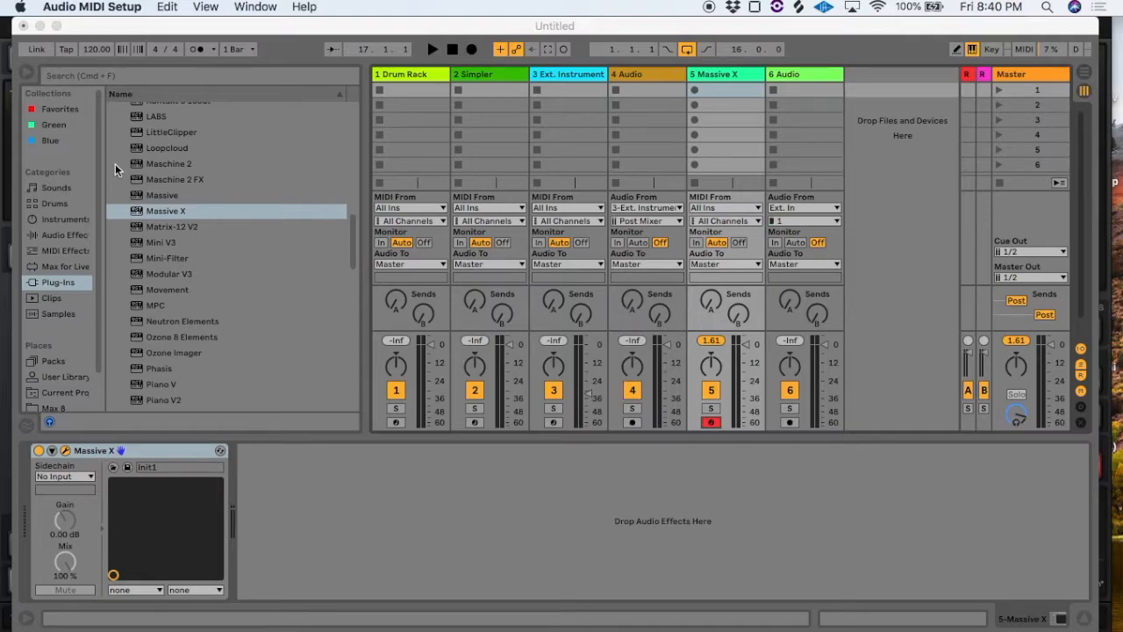
mouse_move(920, 607)
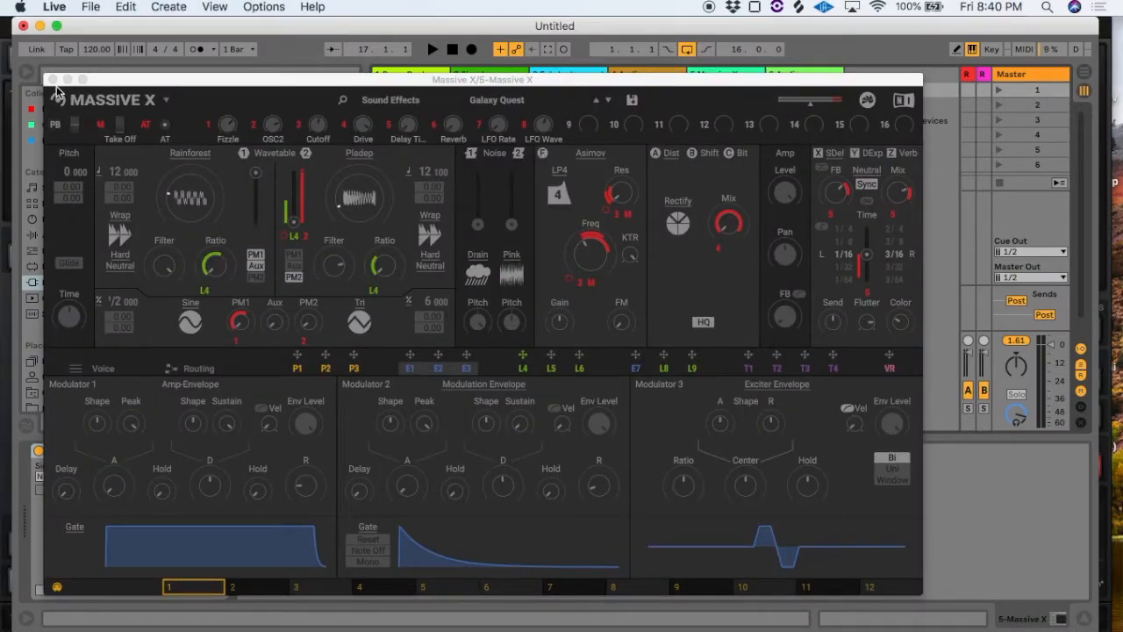
Close the Massive X plugin window to return to the Live session.
left_click(54, 88)
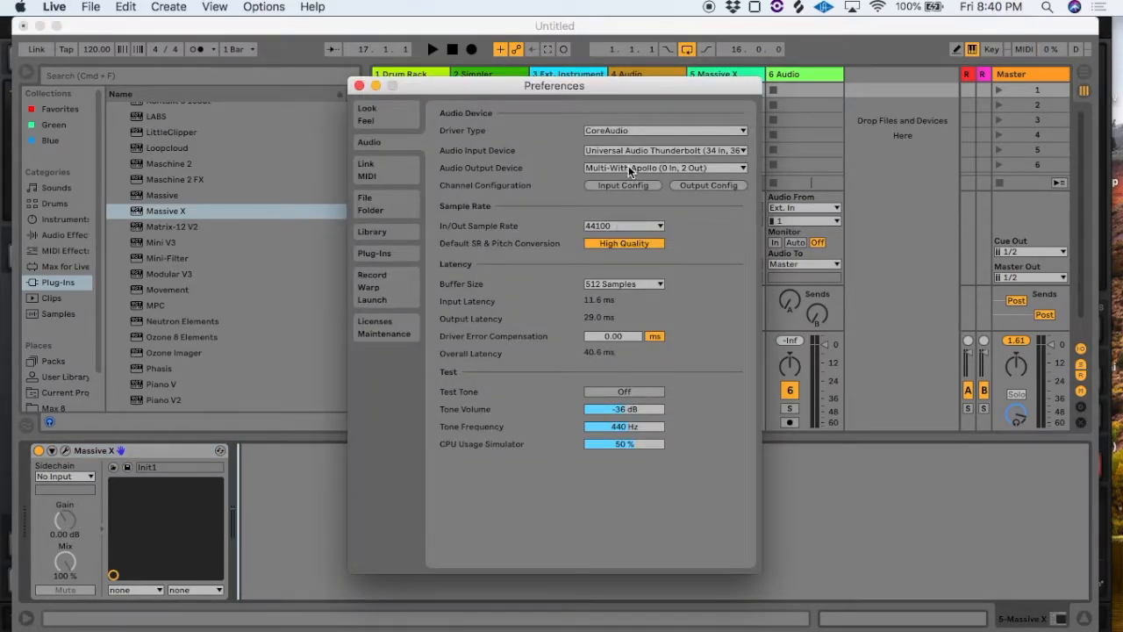
Choose Multi-With Apollo as Live's audio output device, close Preferences and switch to QuickTime Player.
left_click(664, 168)
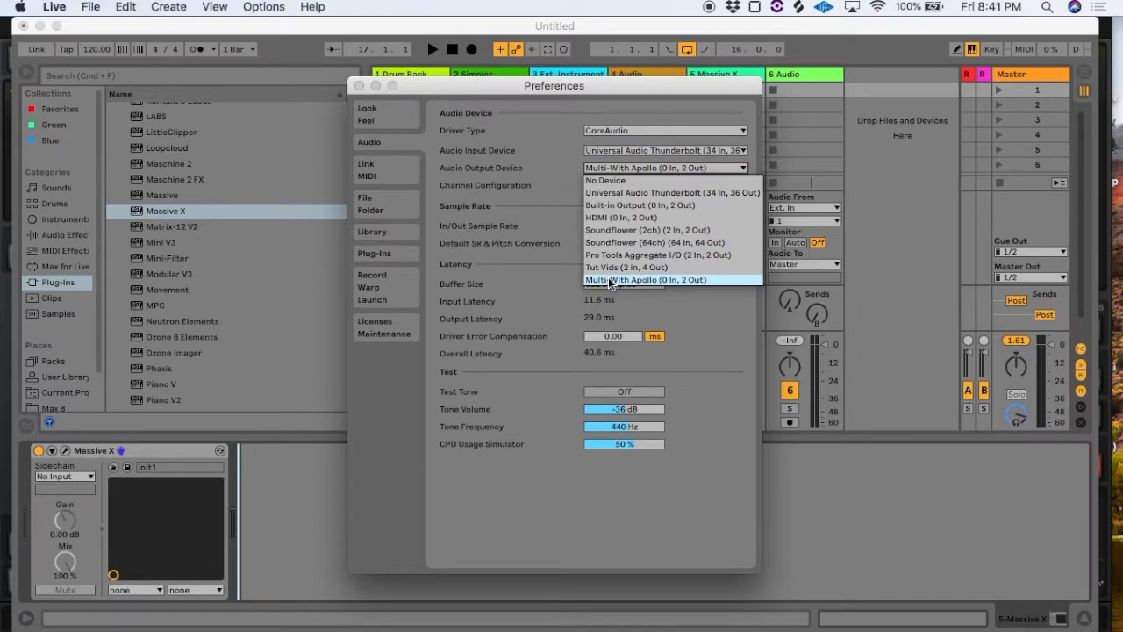
left_click(646, 279)
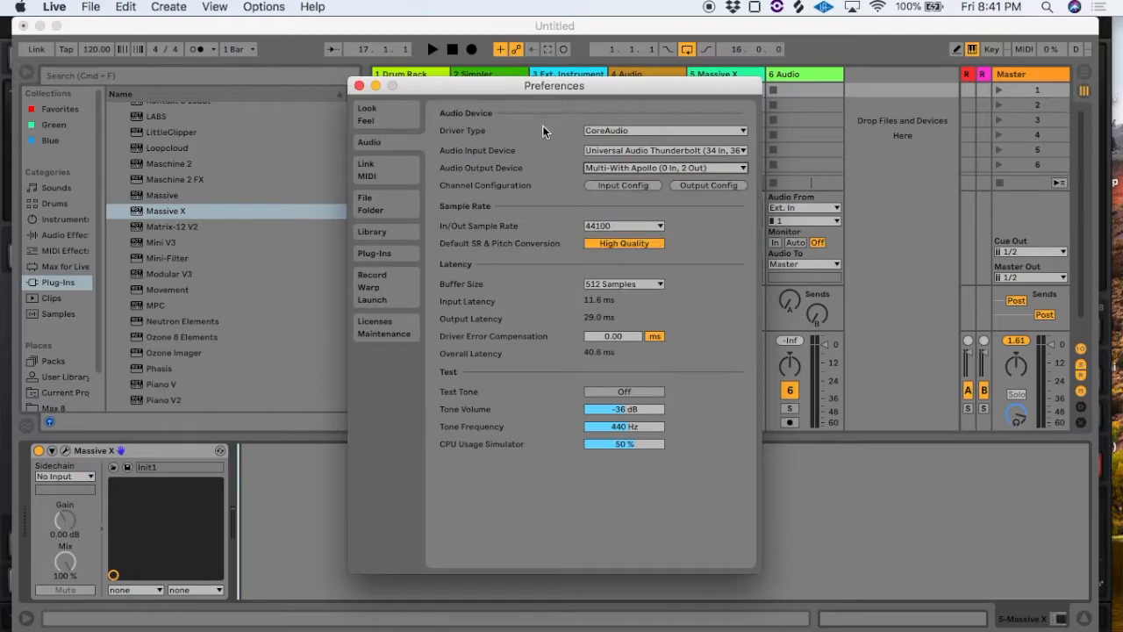
mouse_move(572, 189)
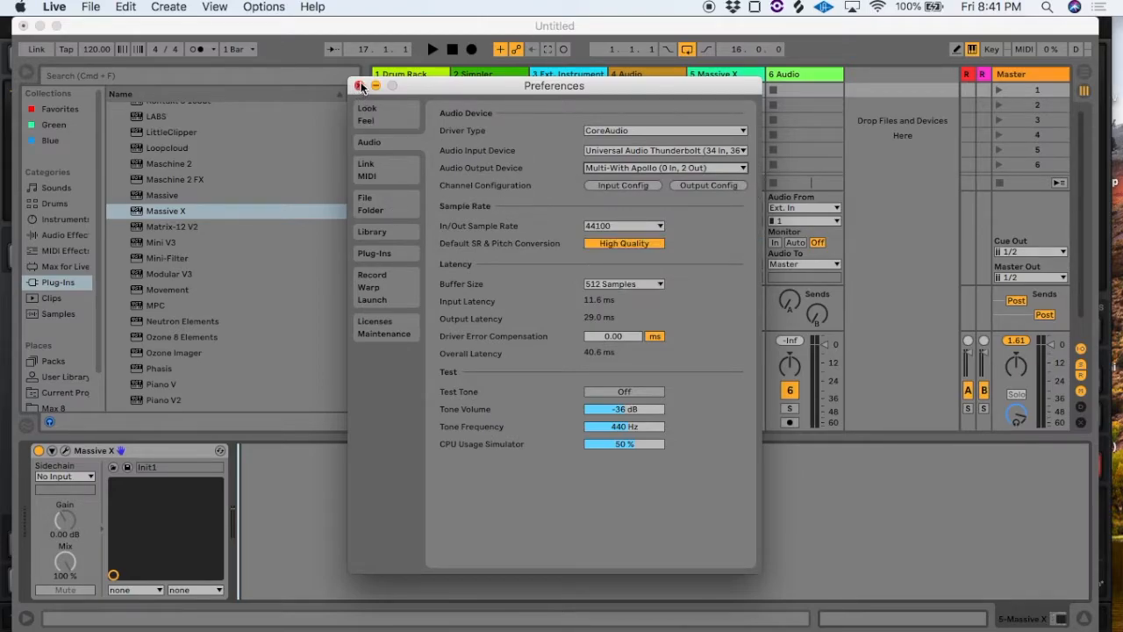
left_click(358, 84)
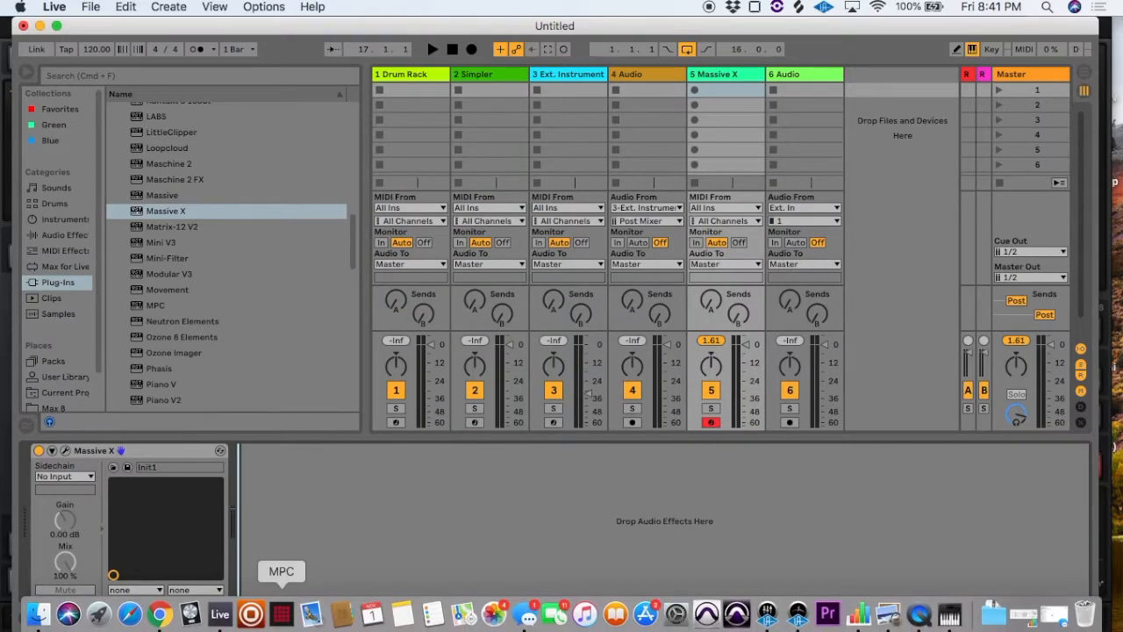
mouse_move(442, 561)
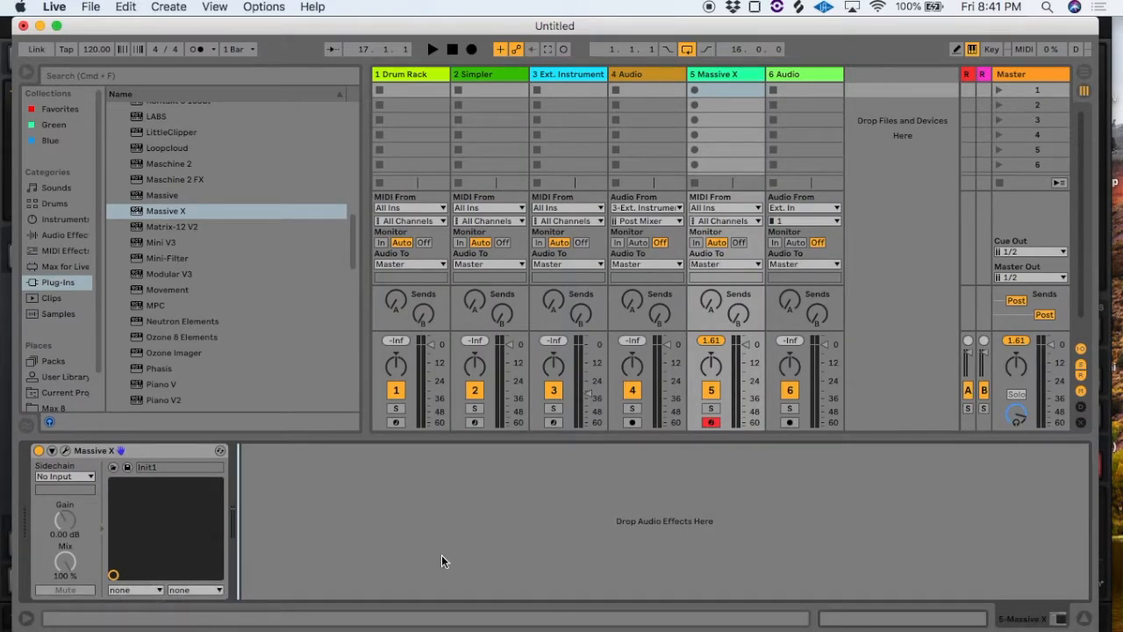
left_click(916, 618)
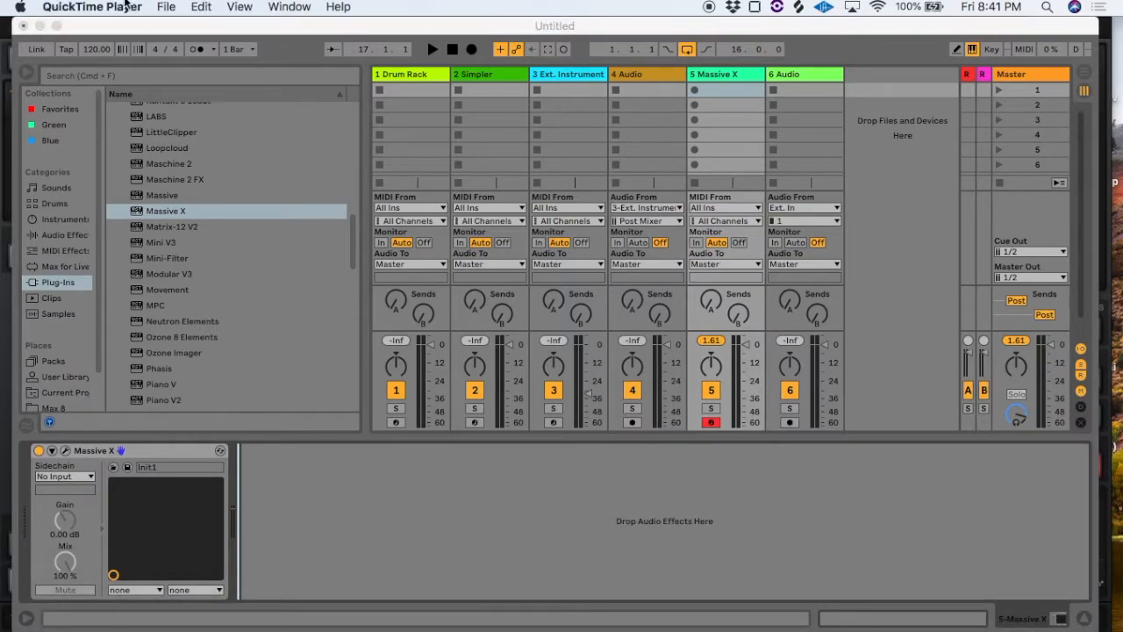
left_click(161, 7)
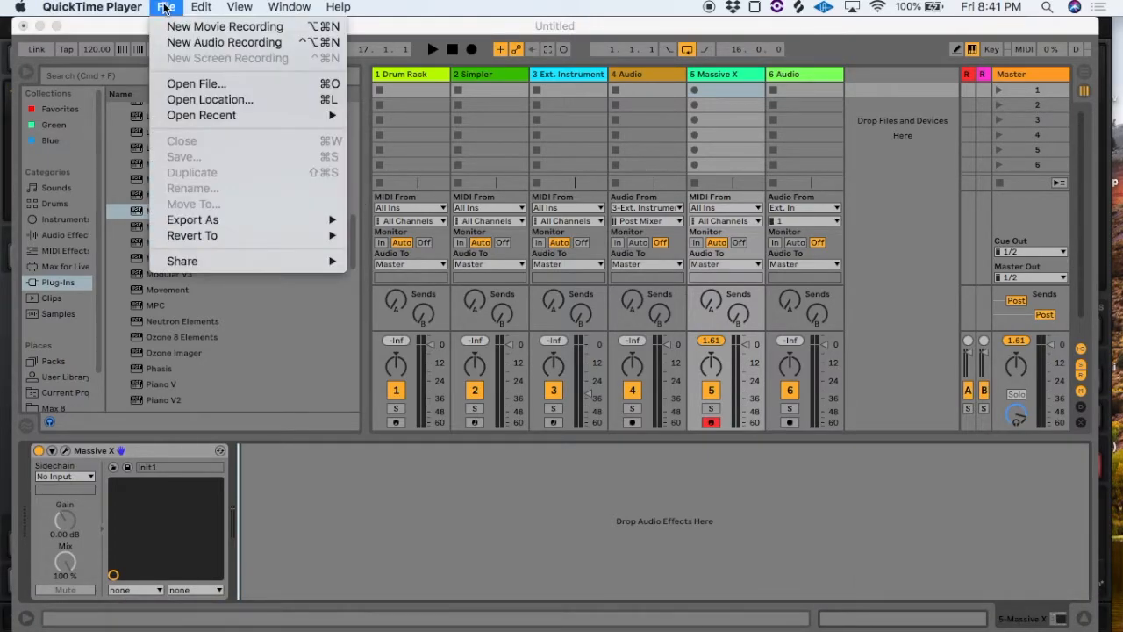
left_click(202, 7)
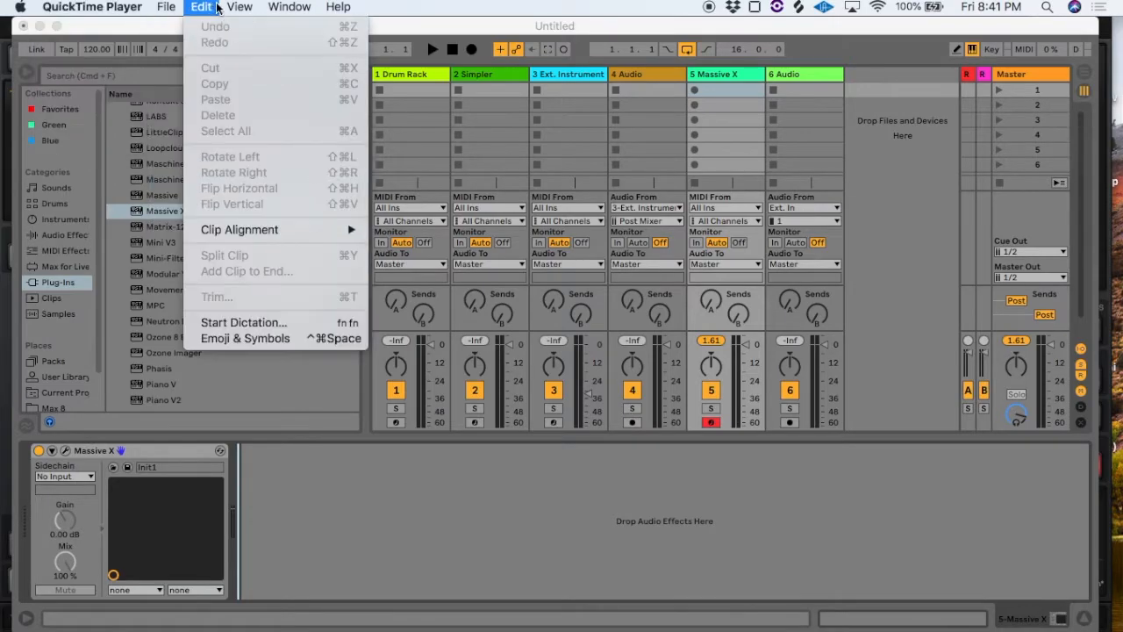
left_click(91, 7)
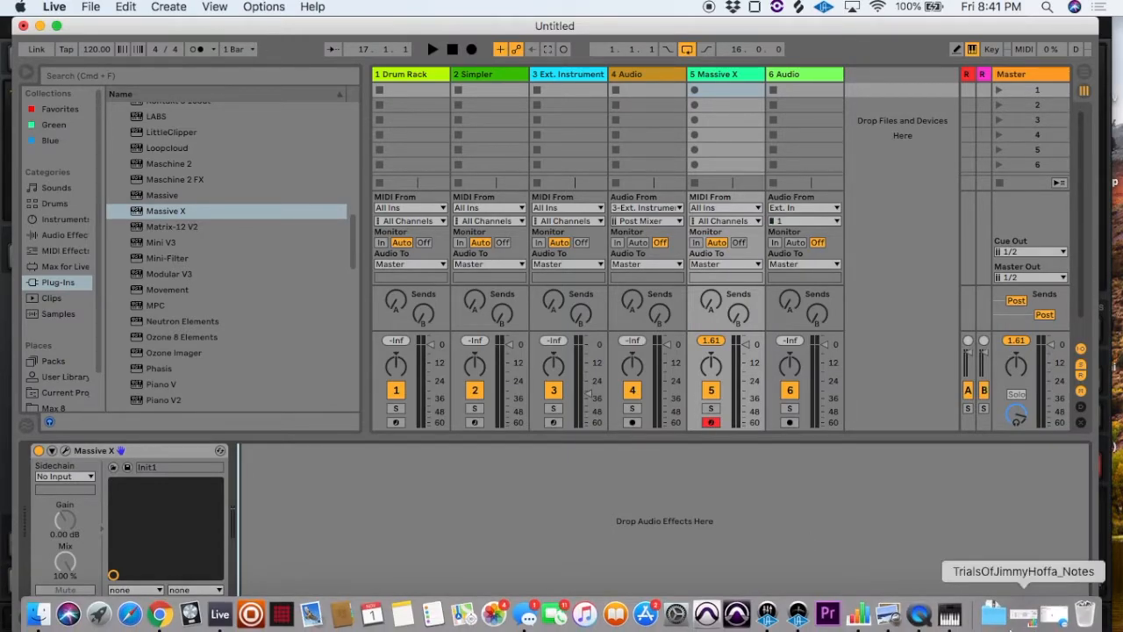
mouse_move(916, 611)
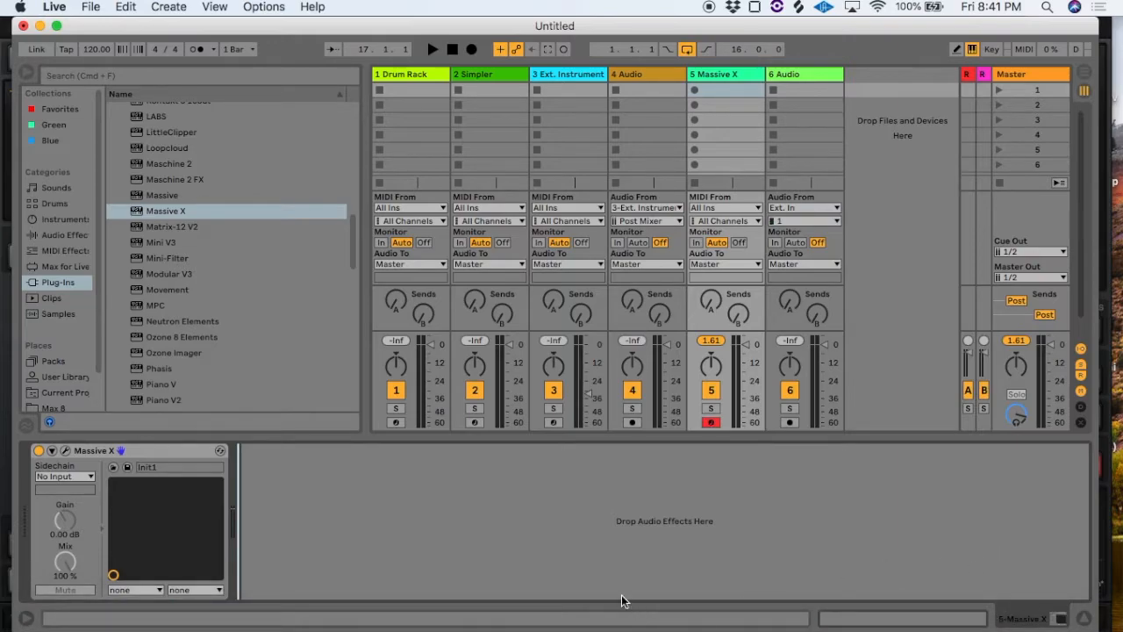
mouse_move(528, 512)
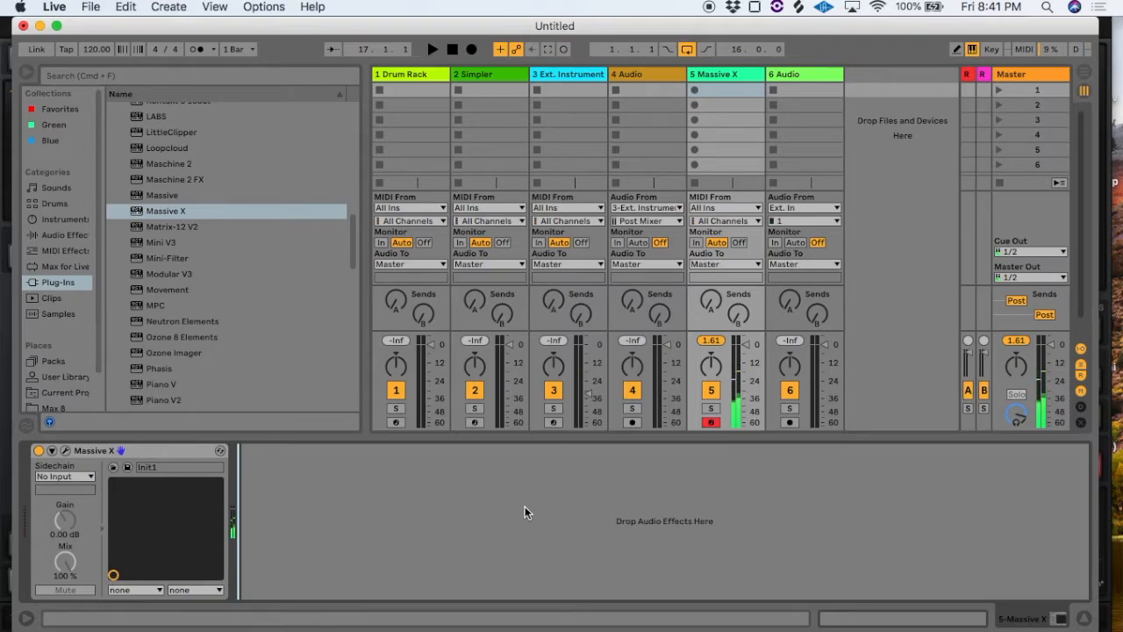
mouse_move(916, 610)
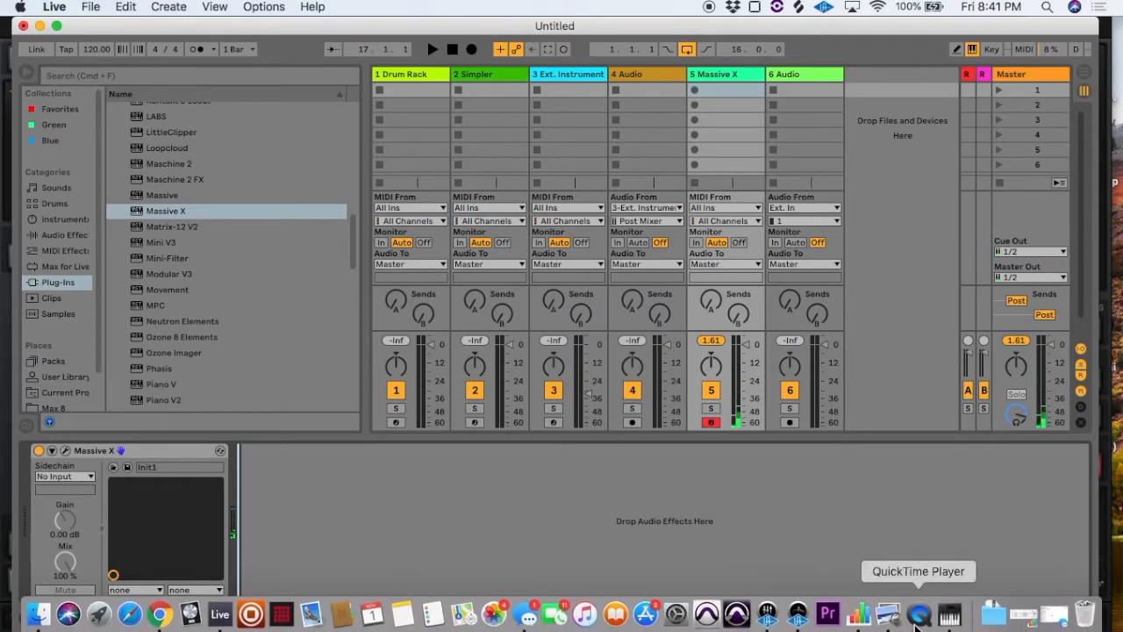